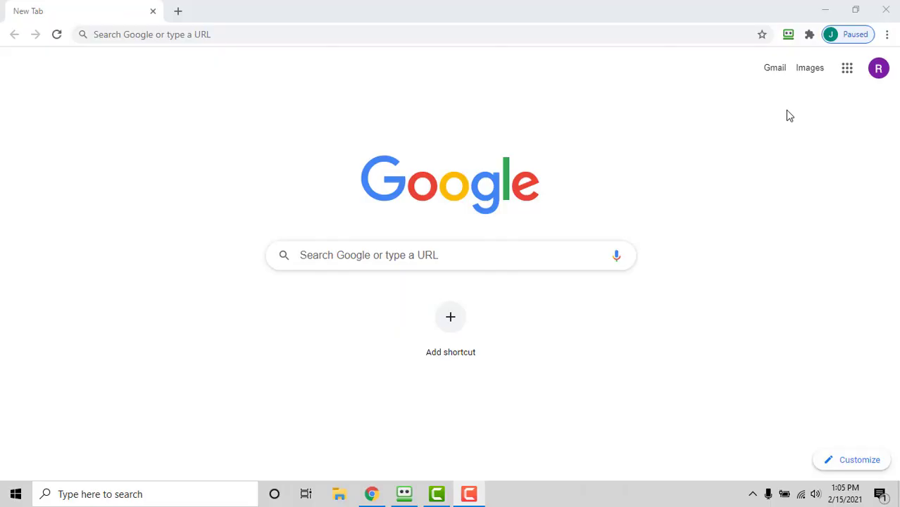
mouse_move(788, 34)
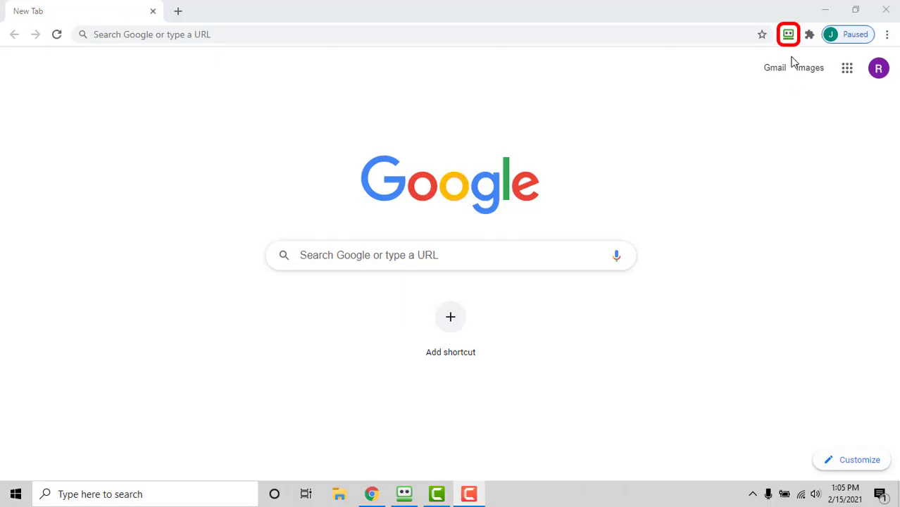
Show the RoboForm popup listing saved logins by popularity, with Google first
click(788, 34)
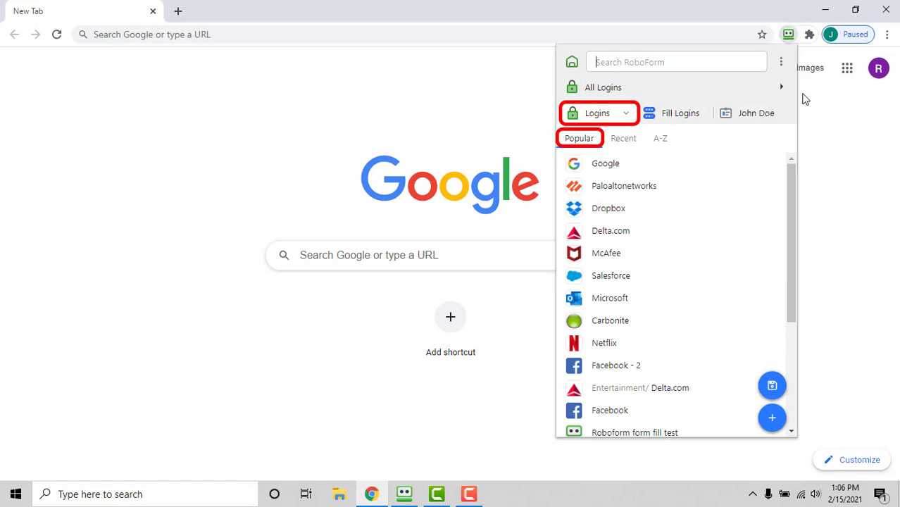
mouse_move(623, 137)
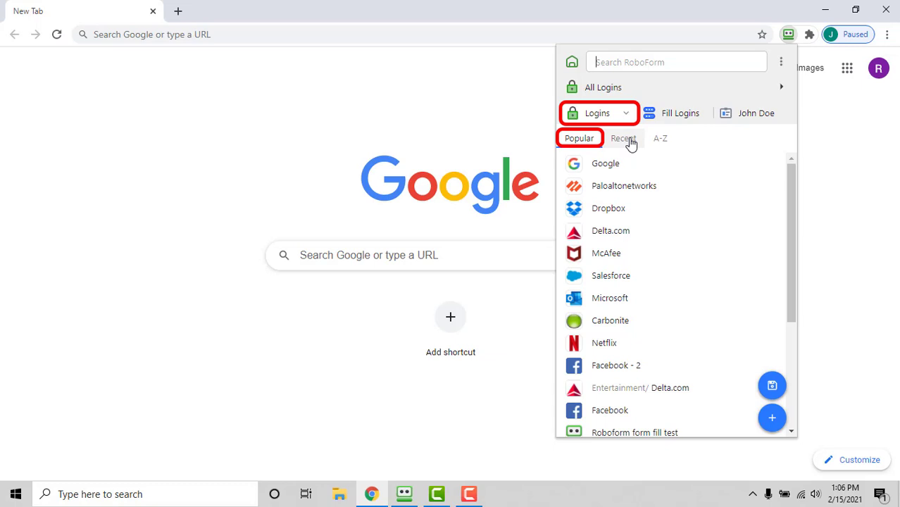
Switch the logins list from Recent to A-Z, with folders listed first
click(622, 138)
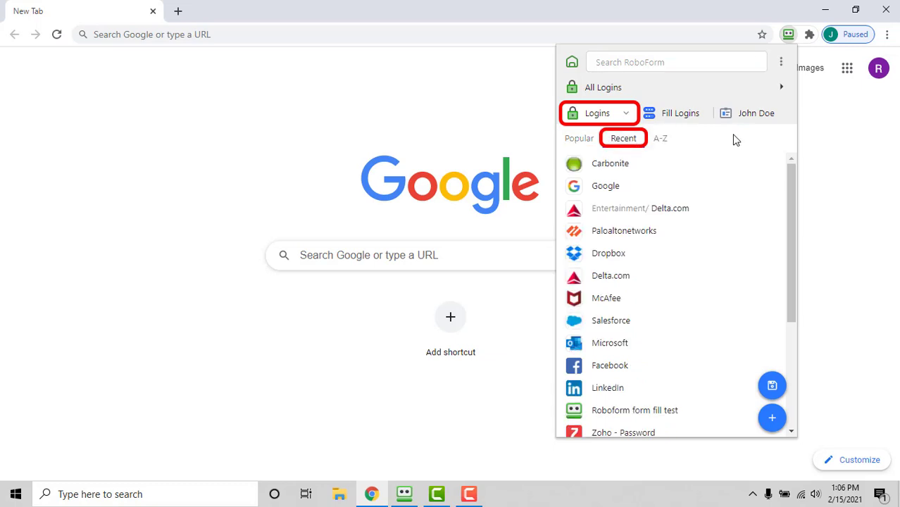
click(659, 137)
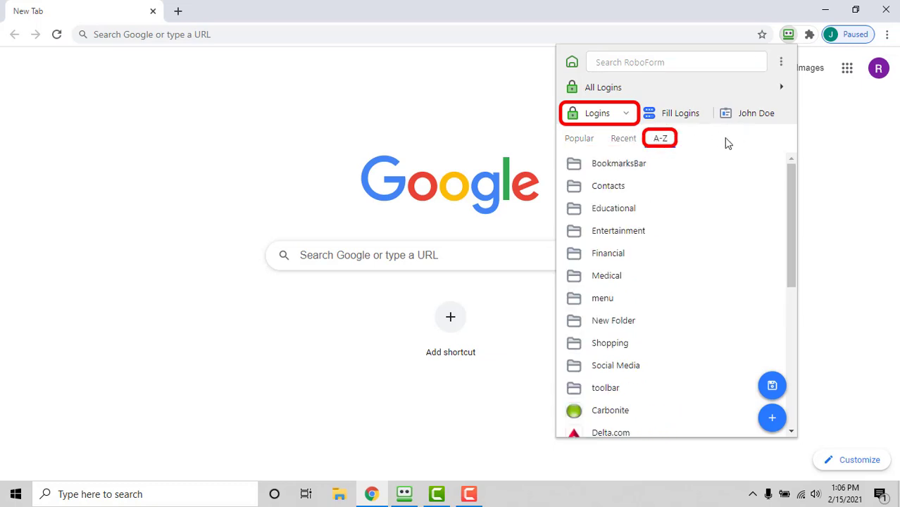
mouse_move(646, 107)
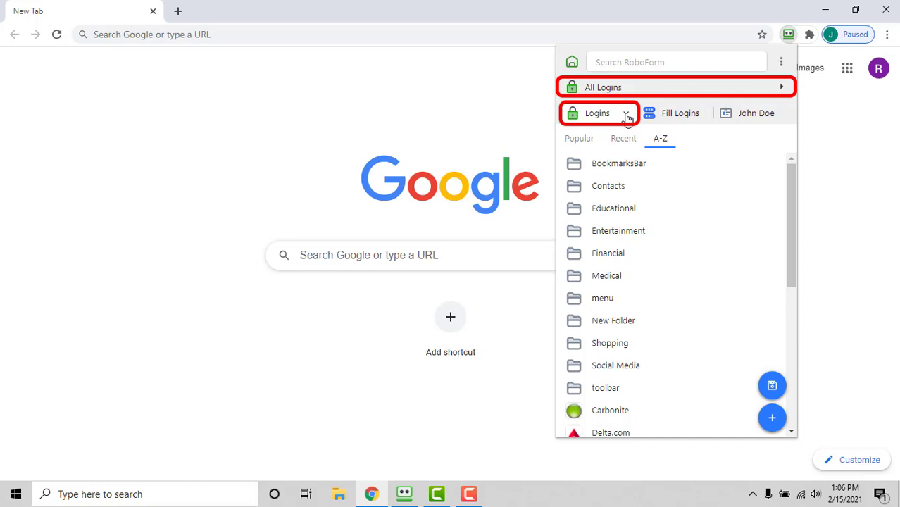
click(625, 112)
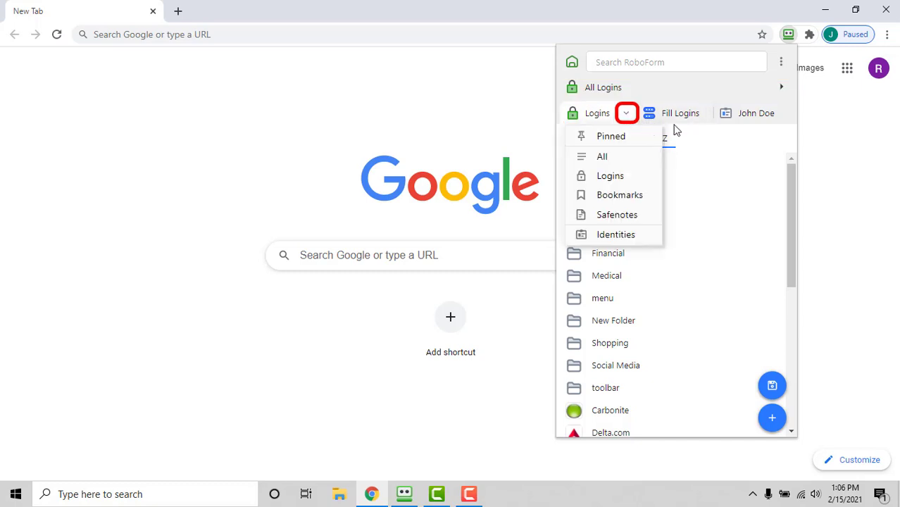
mouse_move(690, 137)
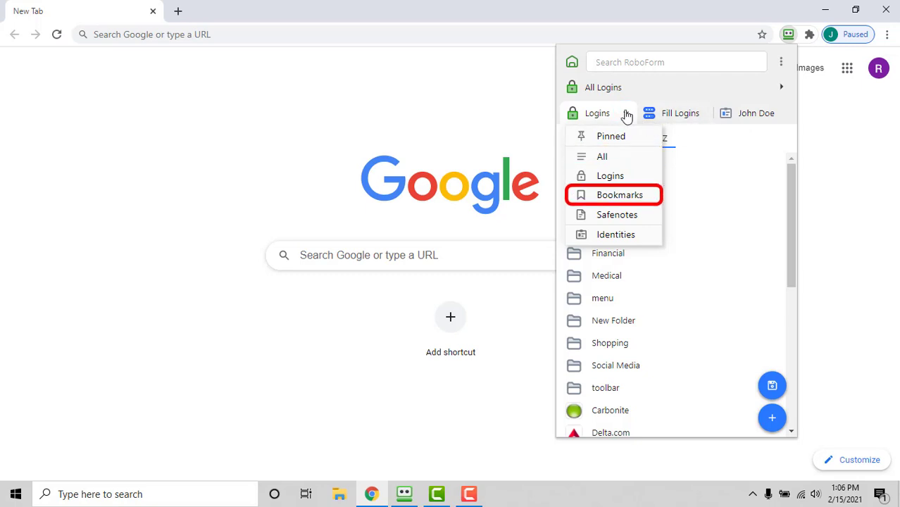
mouse_move(614, 234)
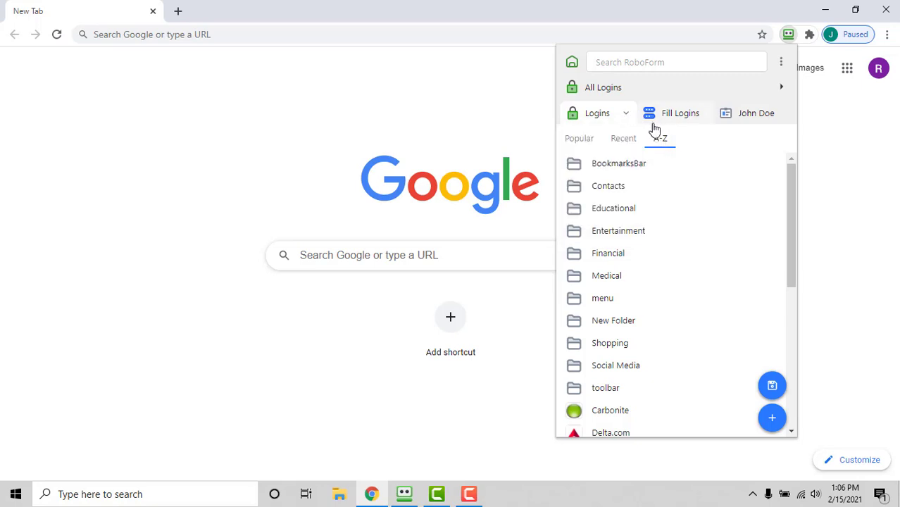
Show the Google login's actions: log in, fill, edit, delete and share
click(578, 138)
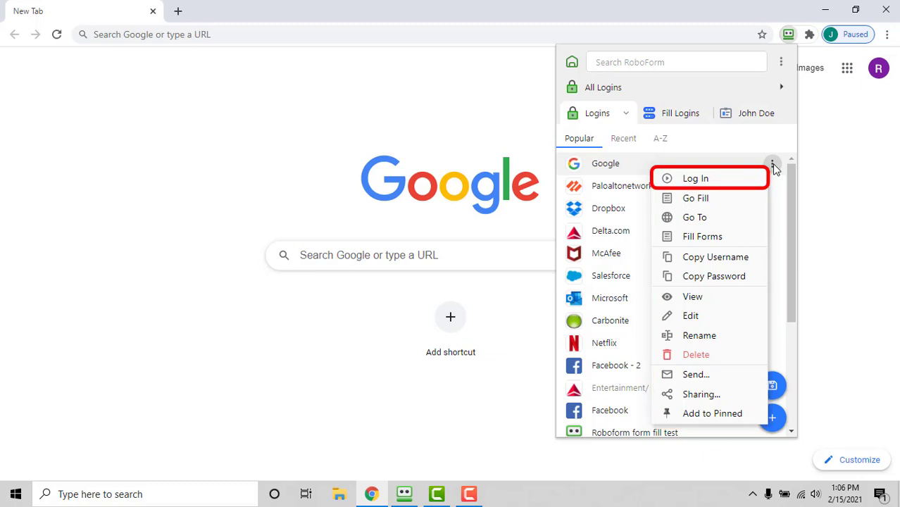
mouse_move(695, 198)
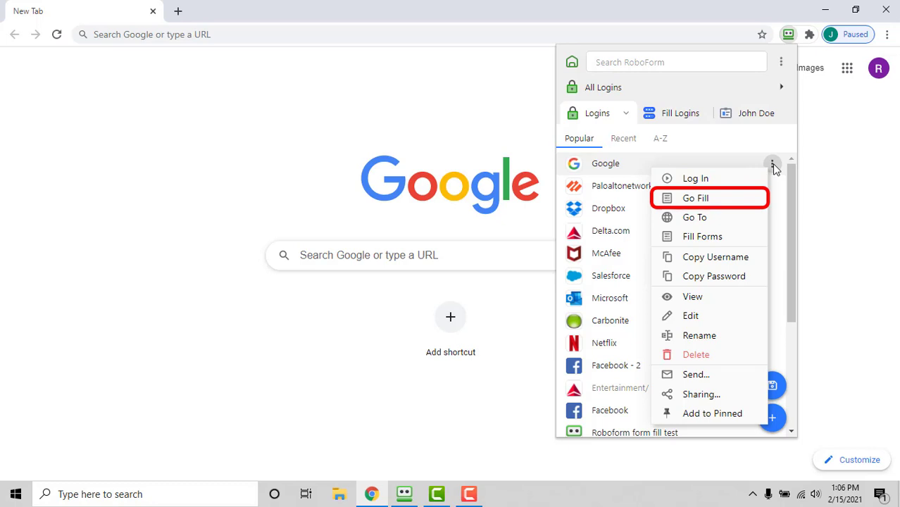
mouse_move(694, 217)
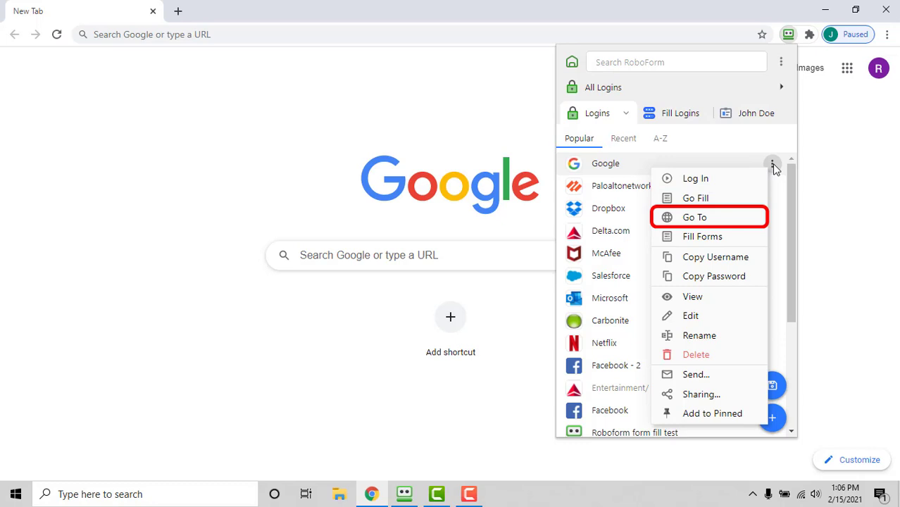
mouse_move(701, 236)
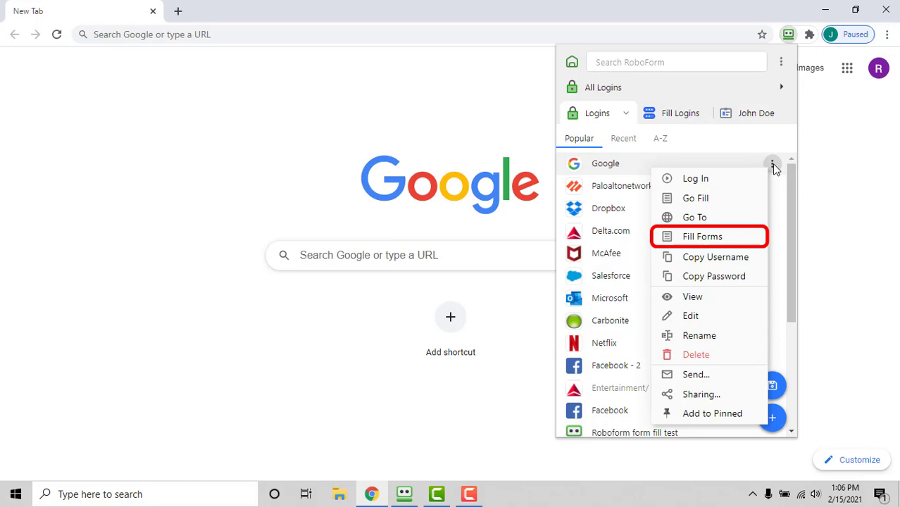
mouse_move(693, 296)
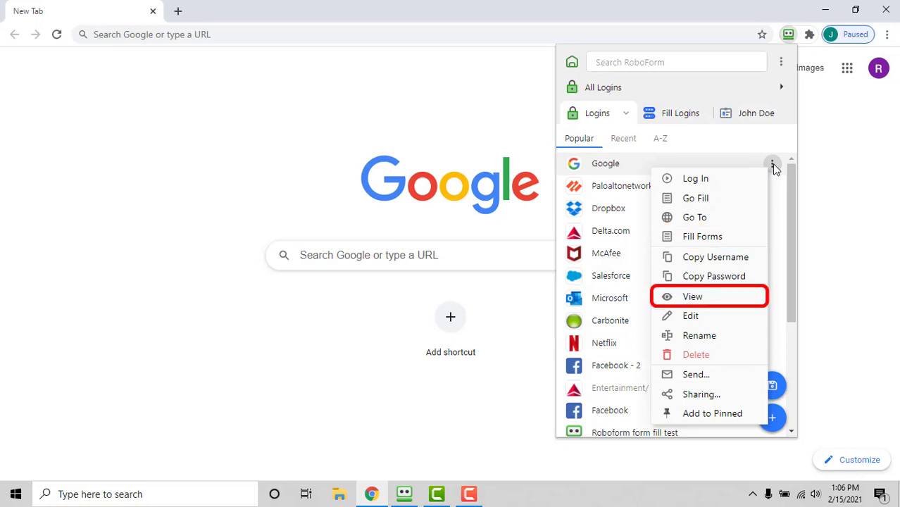
mouse_move(696, 354)
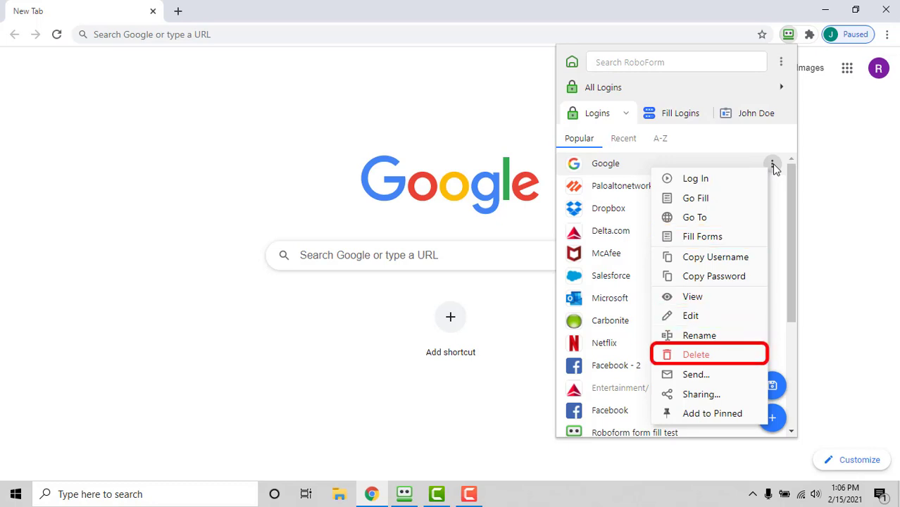
mouse_move(702, 393)
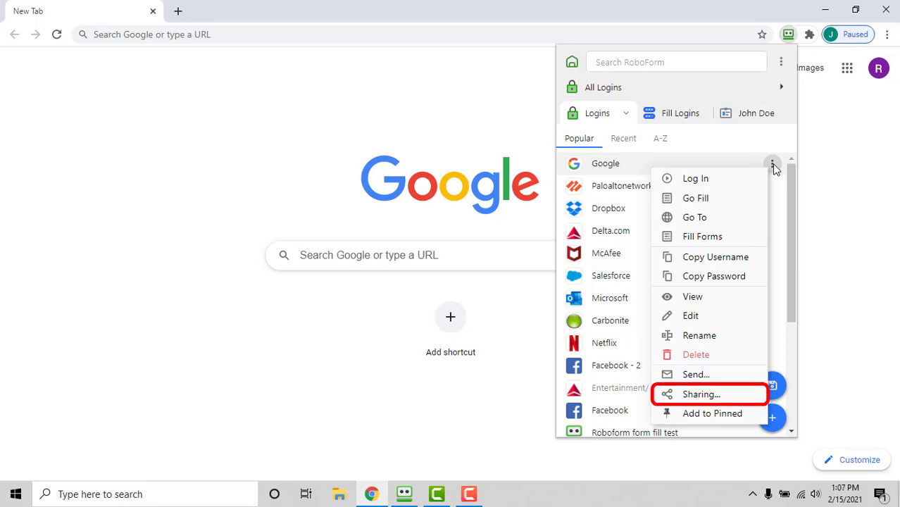
mouse_move(712, 413)
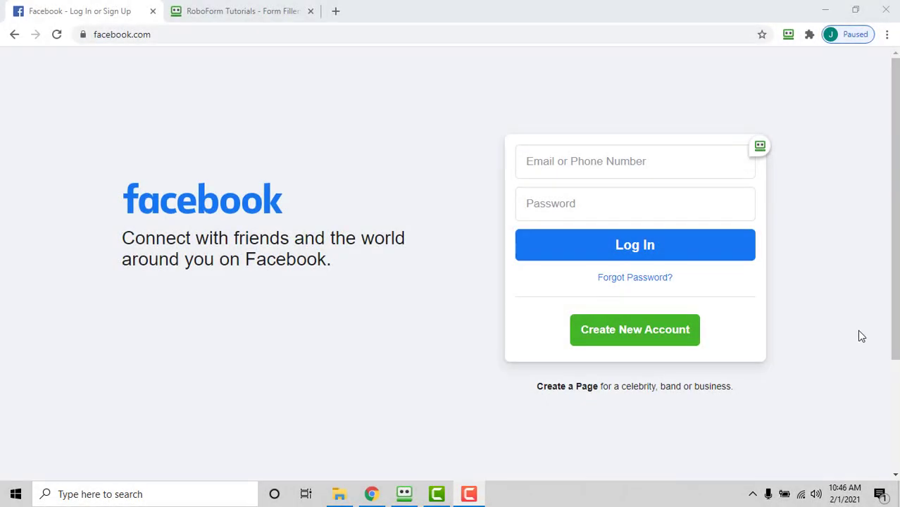
mouse_move(853, 267)
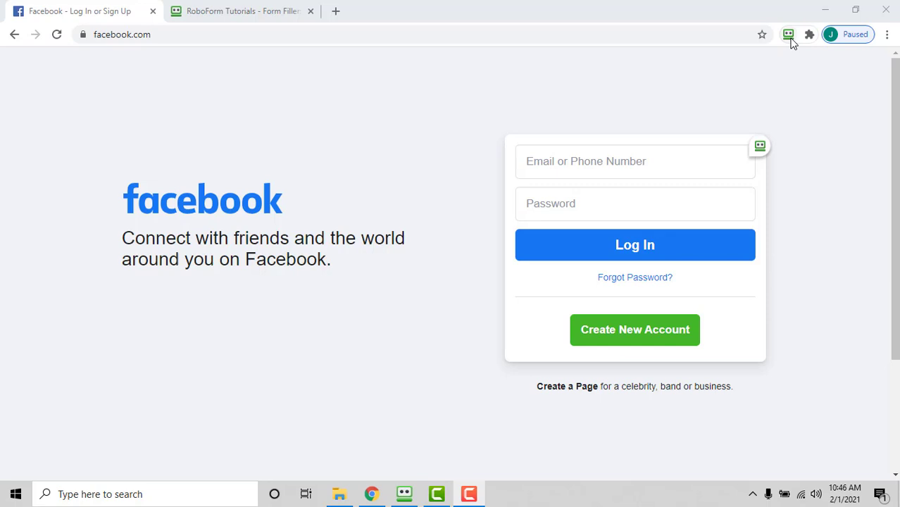
List the three Facebook logins matching facebook.com, then dismiss the list
click(787, 34)
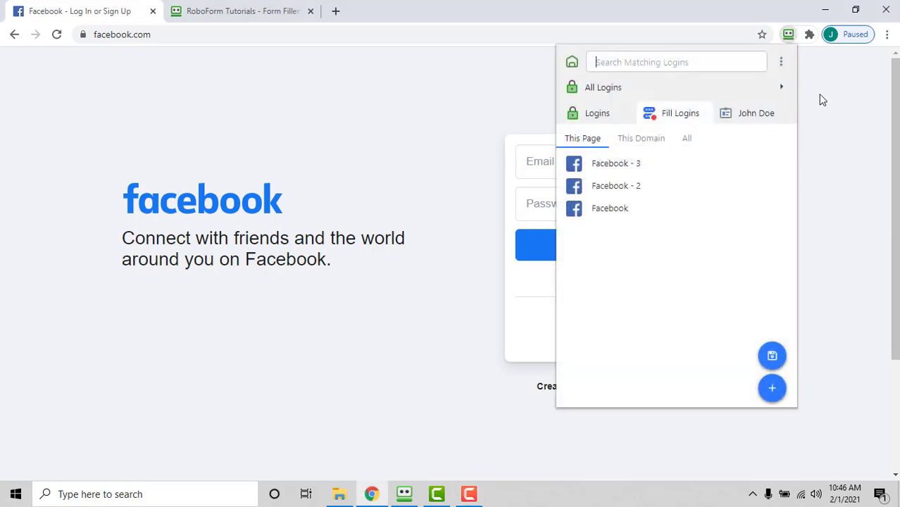
mouse_move(814, 181)
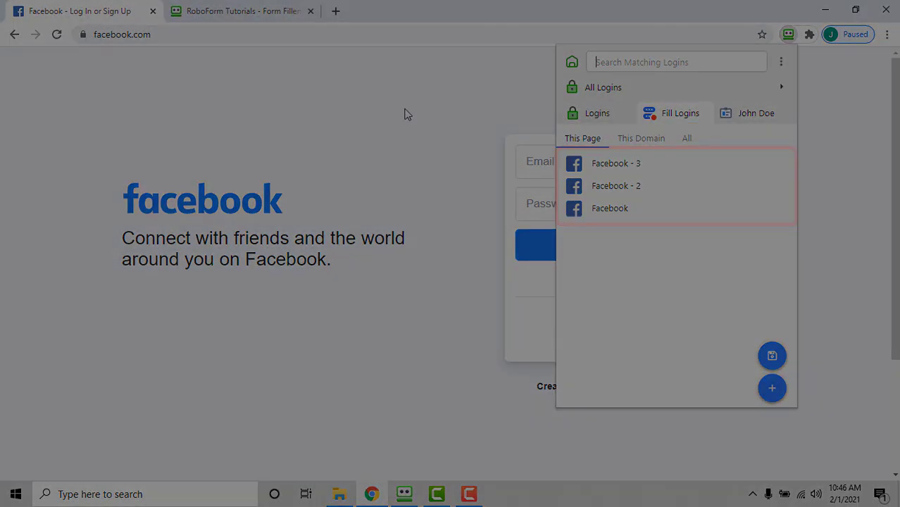
click(242, 11)
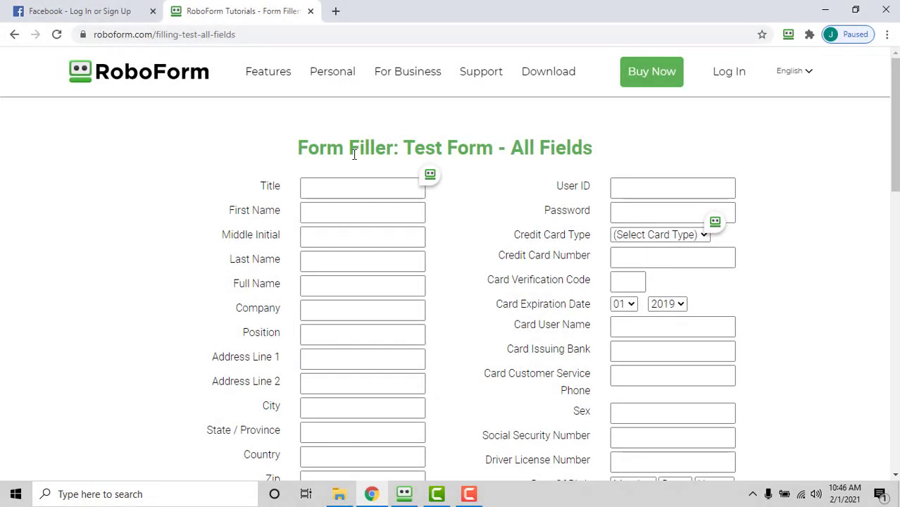
mouse_move(796, 49)
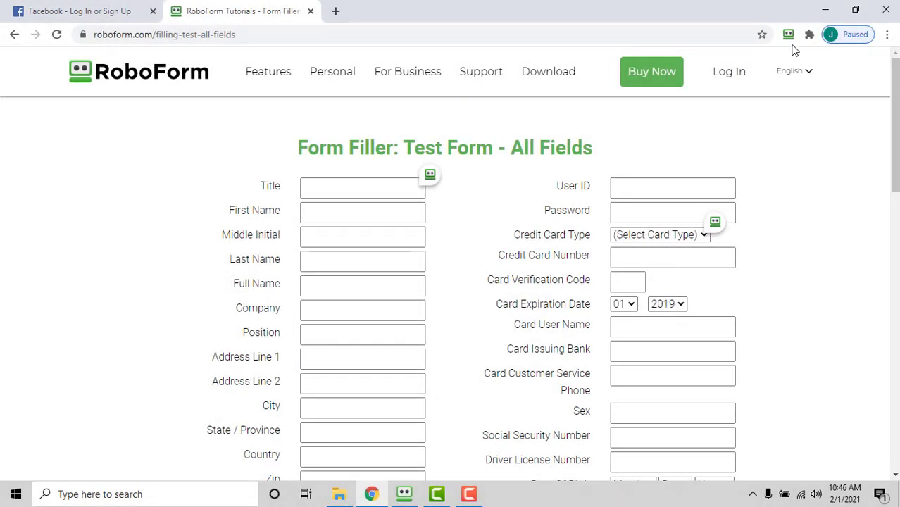
Fill the test form from the John Doe identity, raising the sensitive-fields prompt
click(787, 33)
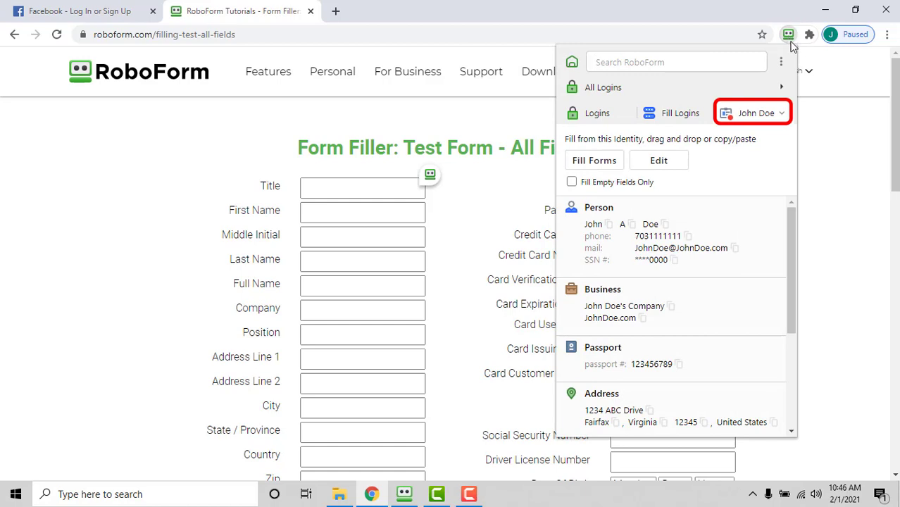
mouse_move(813, 73)
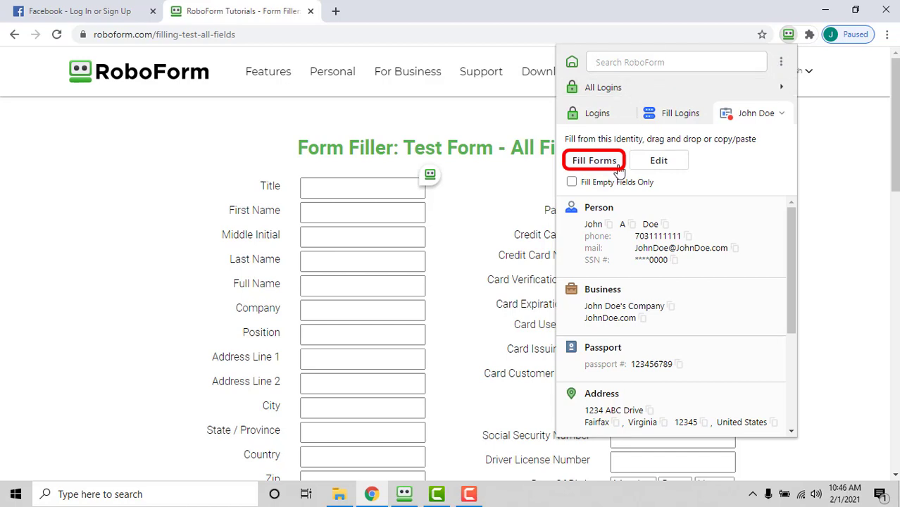
click(594, 160)
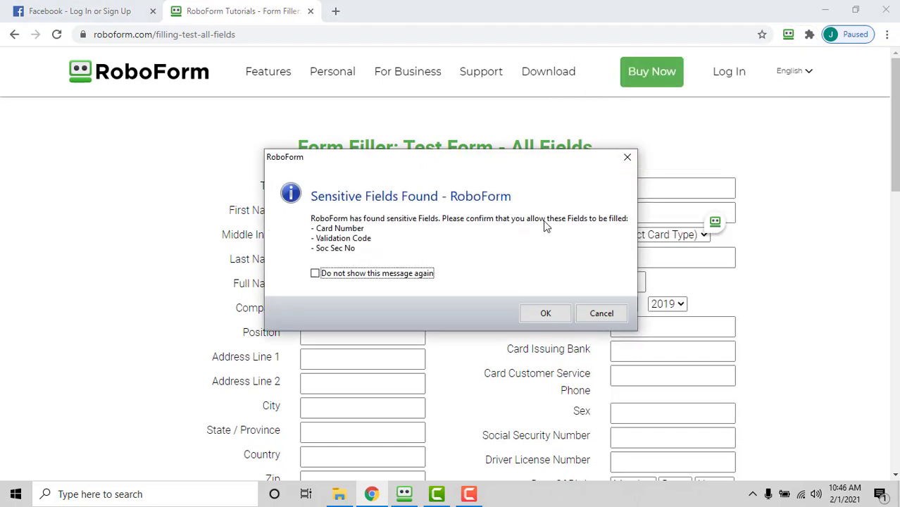
mouse_move(527, 216)
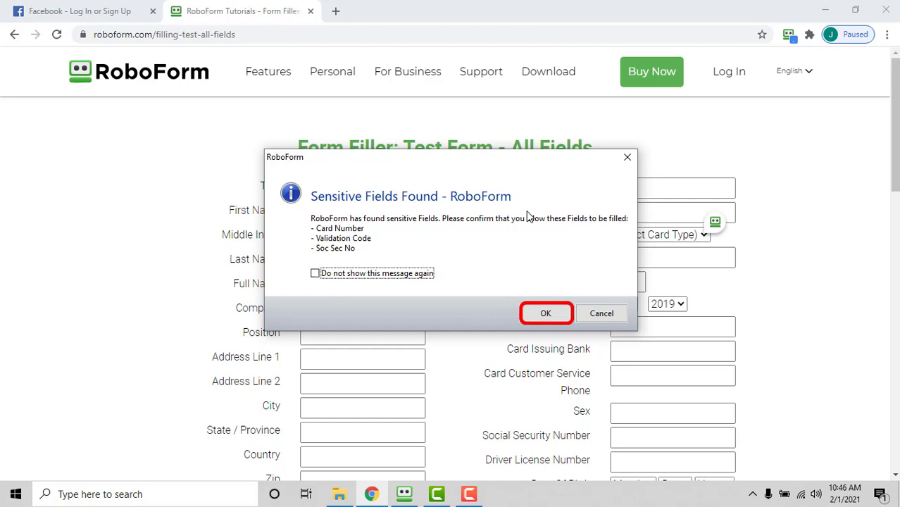
mouse_move(531, 251)
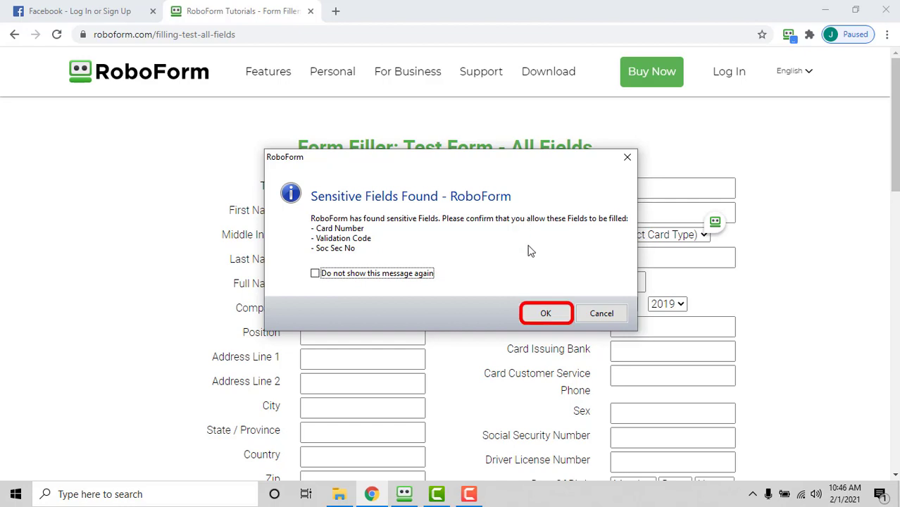
mouse_move(545, 314)
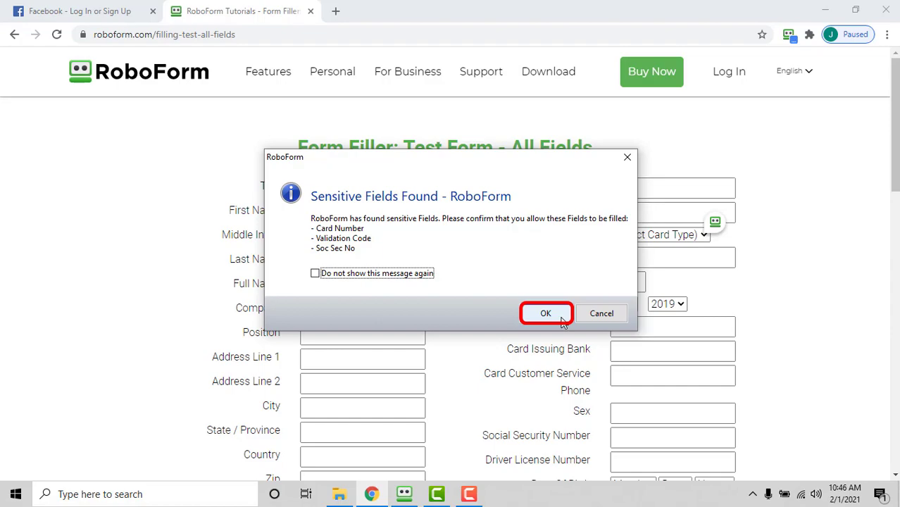
Allow card, validation code and SSN fields to be filled, and show John Doe's details
click(546, 313)
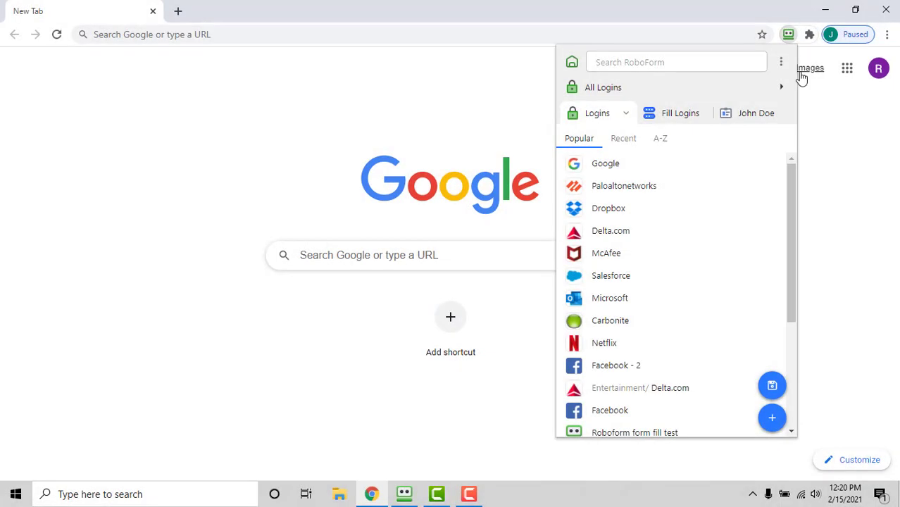
click(755, 112)
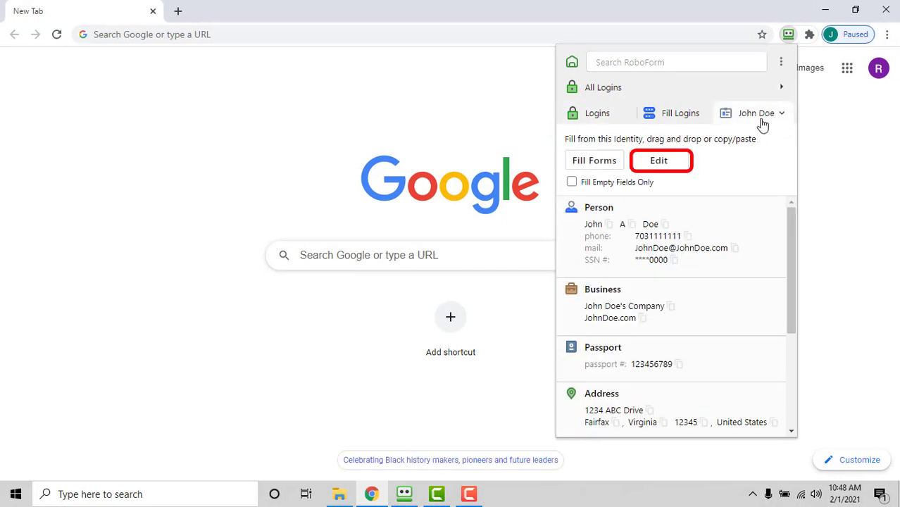
Open John Doe in the web editor and edit its Person section
click(658, 160)
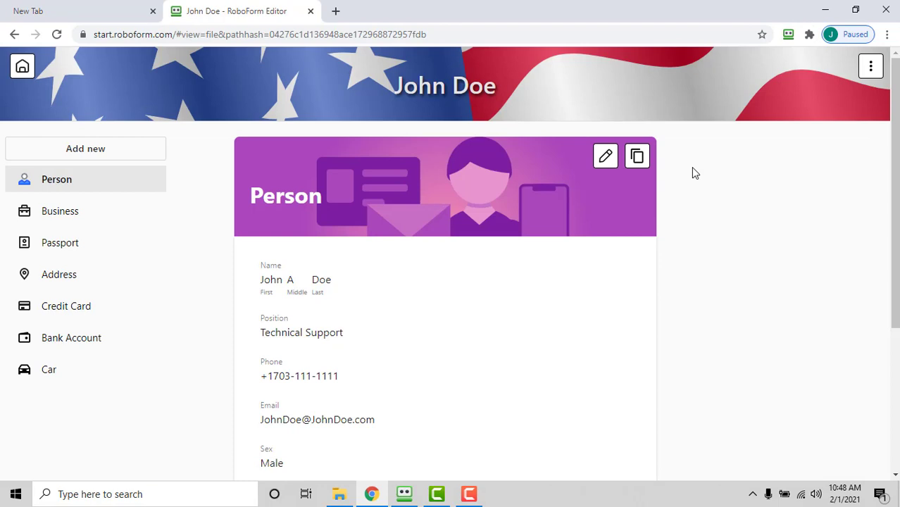
mouse_move(605, 155)
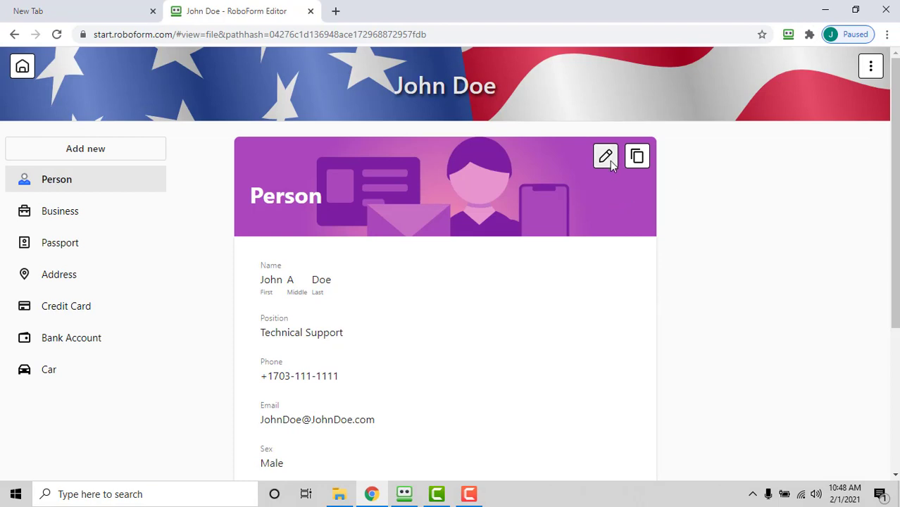
mouse_move(605, 155)
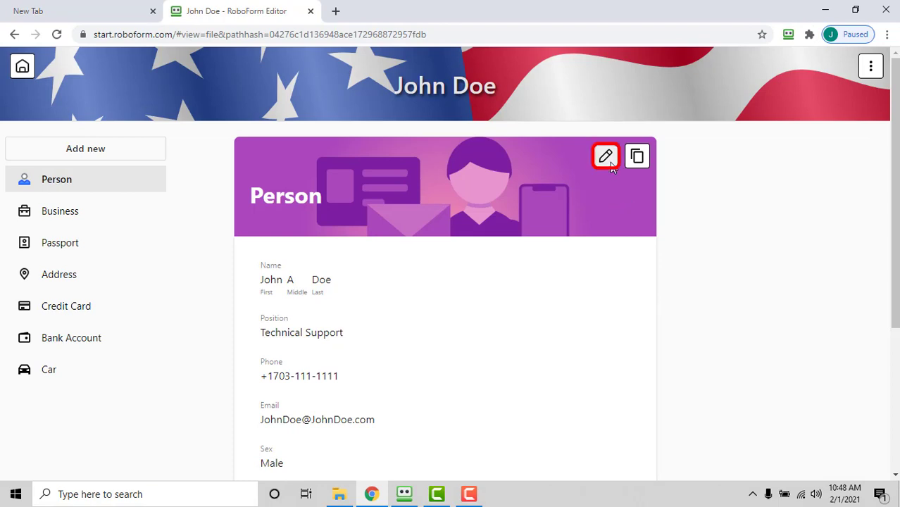
click(605, 155)
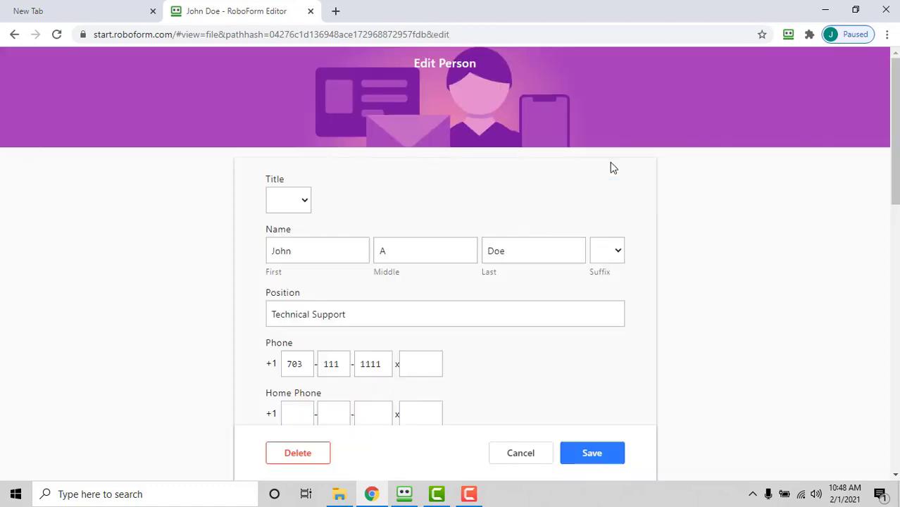
mouse_move(549, 182)
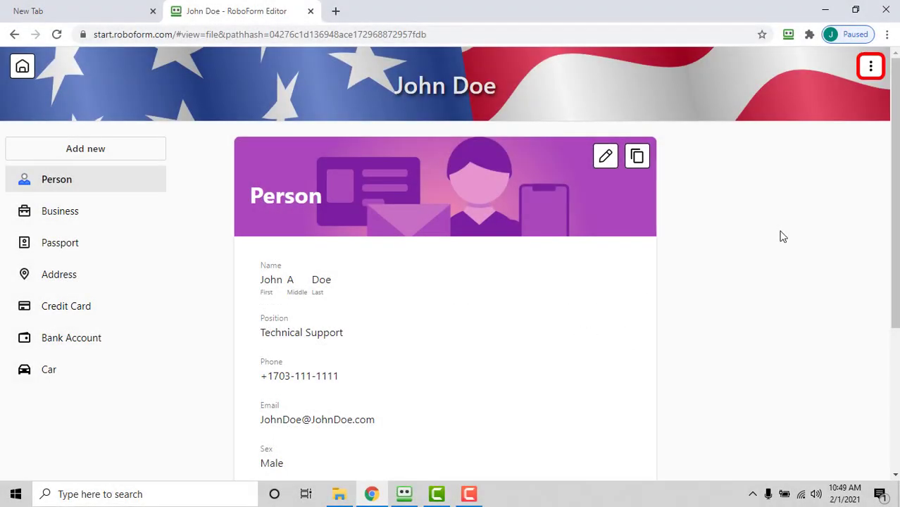
Show the John Doe identity's item menu, then reopen the RoboForm popup
click(870, 66)
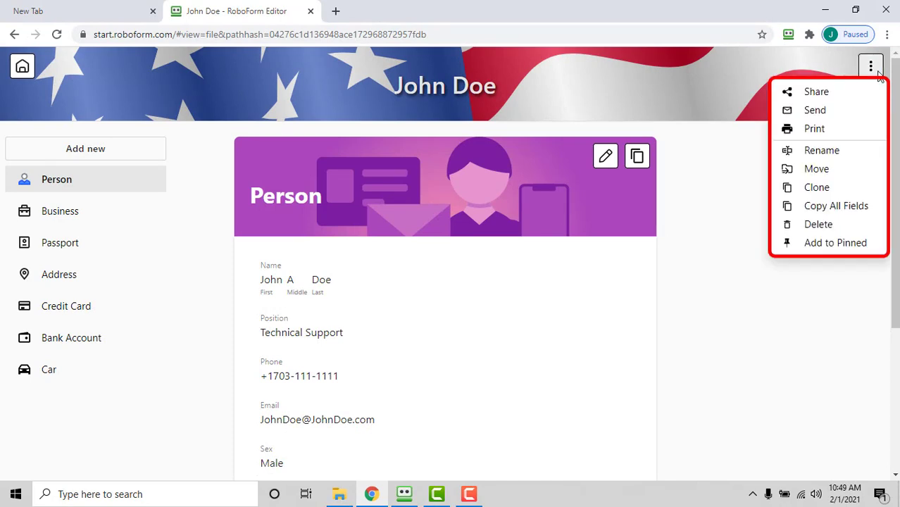
mouse_move(791, 53)
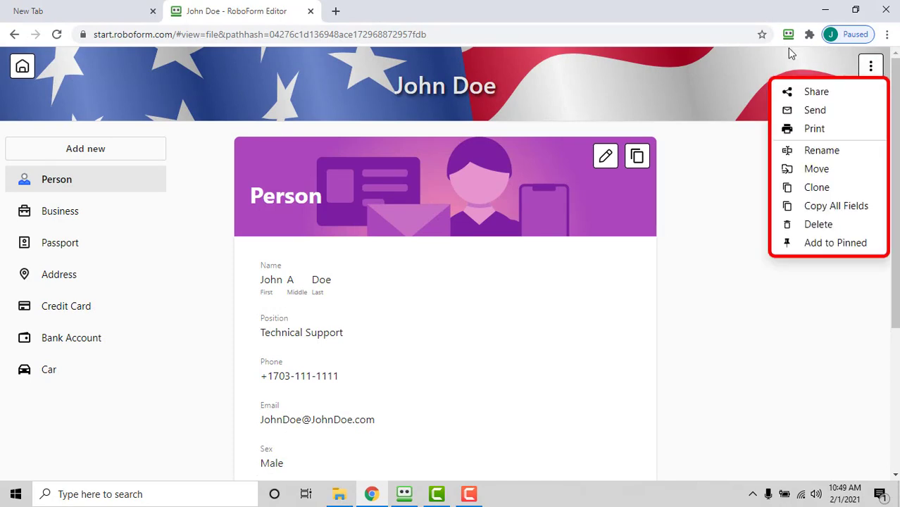
mouse_move(814, 109)
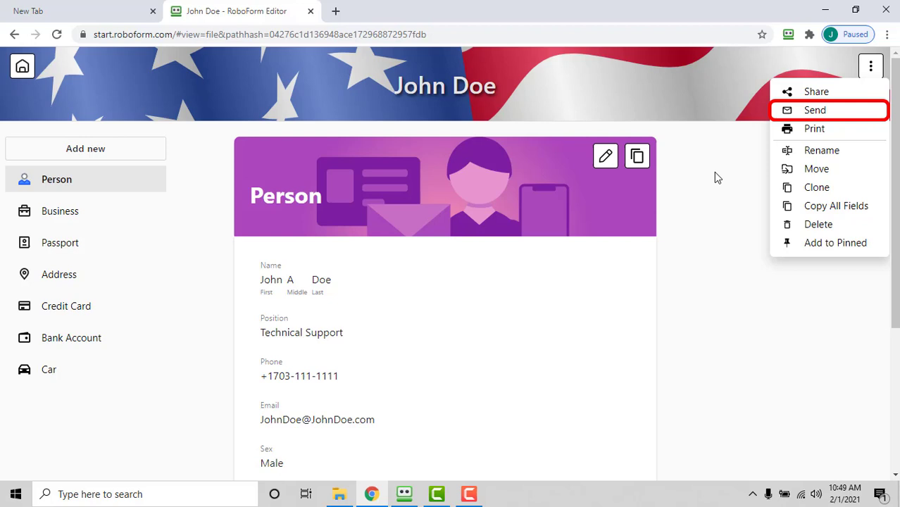
mouse_move(816, 168)
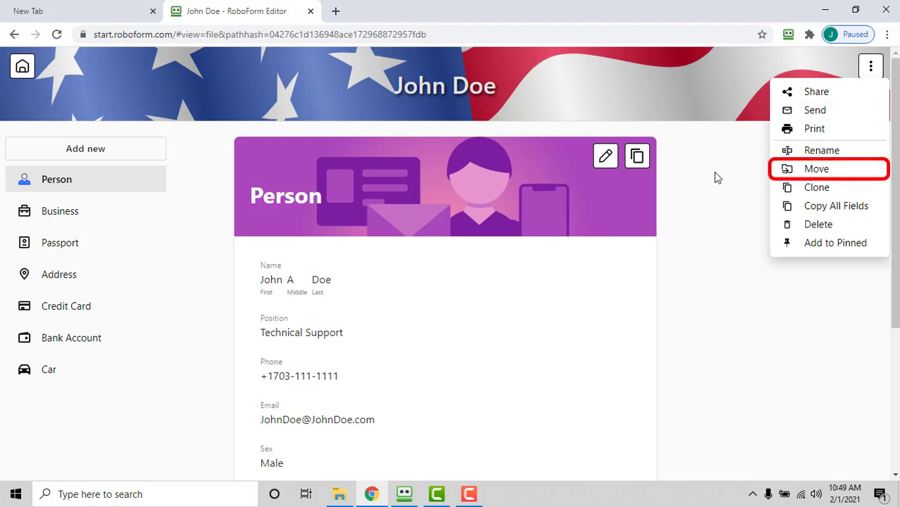
mouse_move(816, 187)
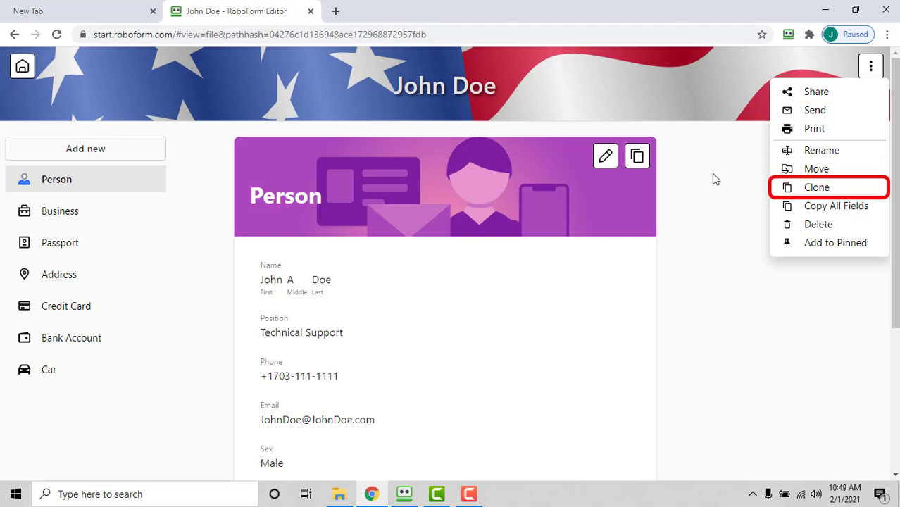
mouse_move(818, 224)
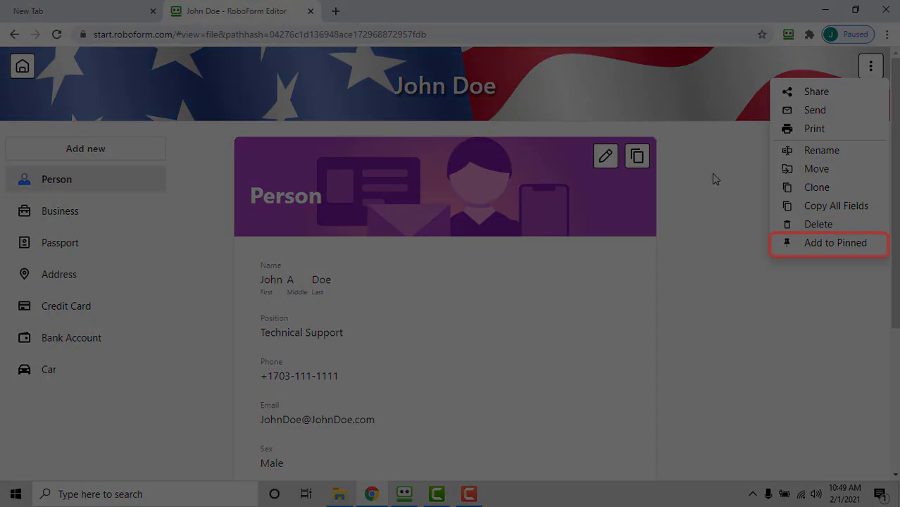
click(788, 34)
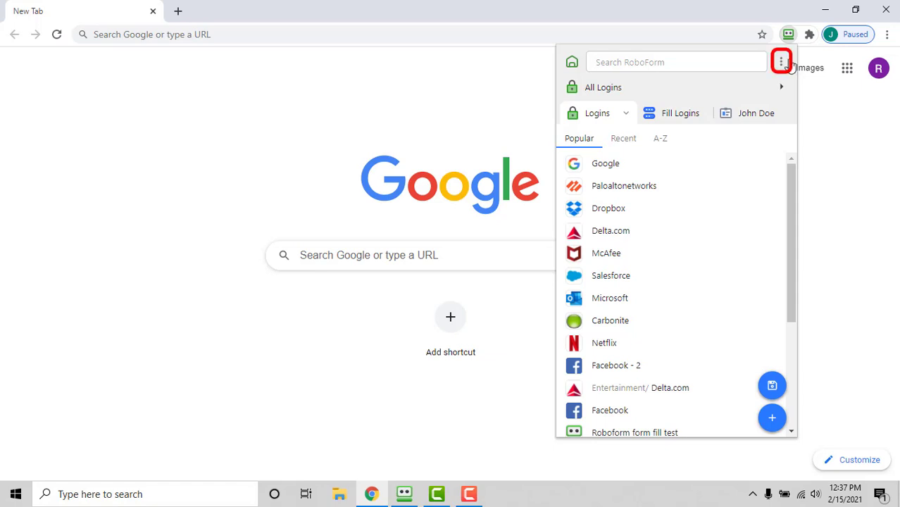
Show the Tools and Settings menu with Password Generator, Sync, Settings and Help
click(780, 62)
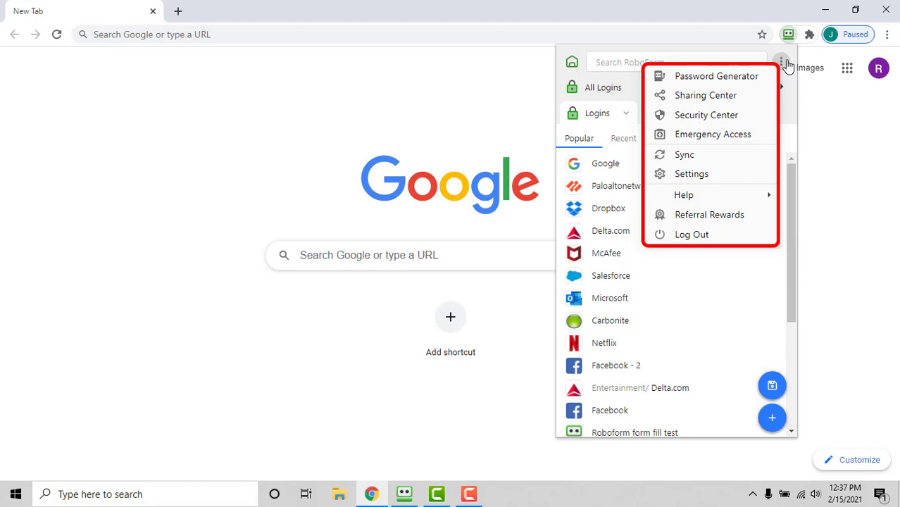
mouse_move(705, 95)
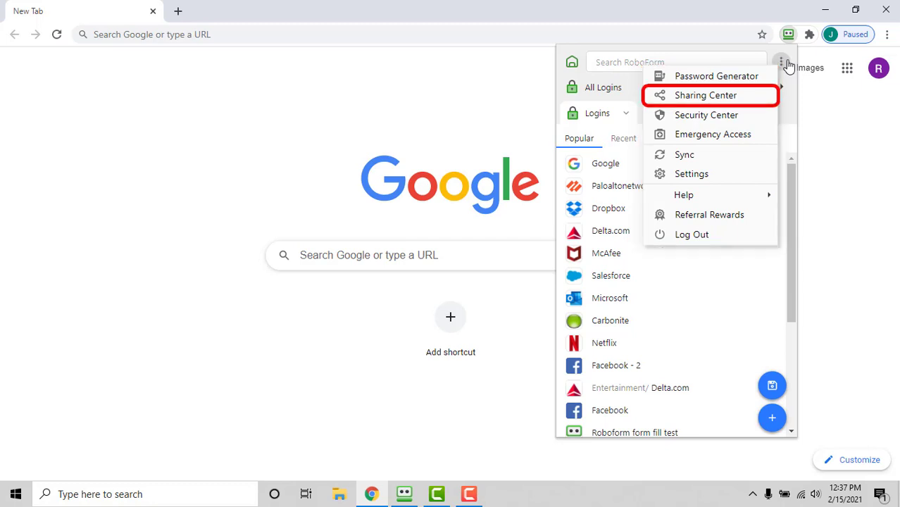
mouse_move(712, 134)
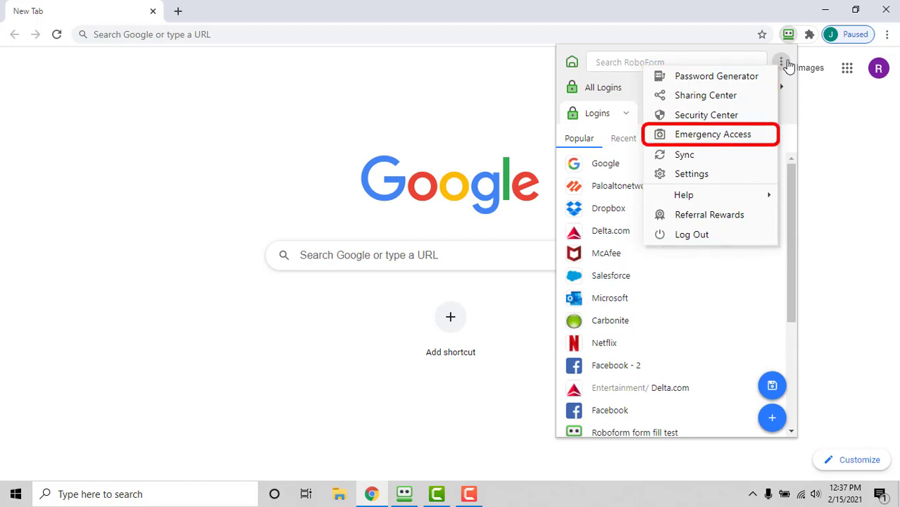
mouse_move(684, 154)
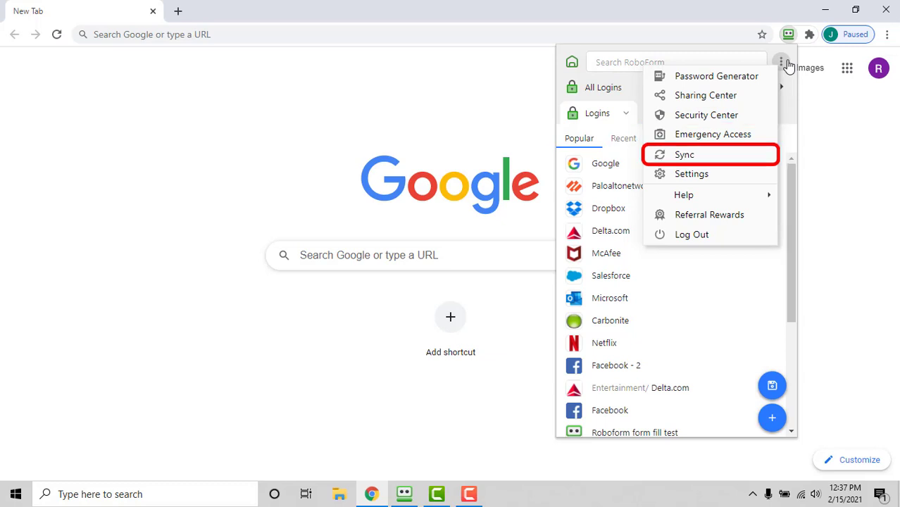
mouse_move(692, 174)
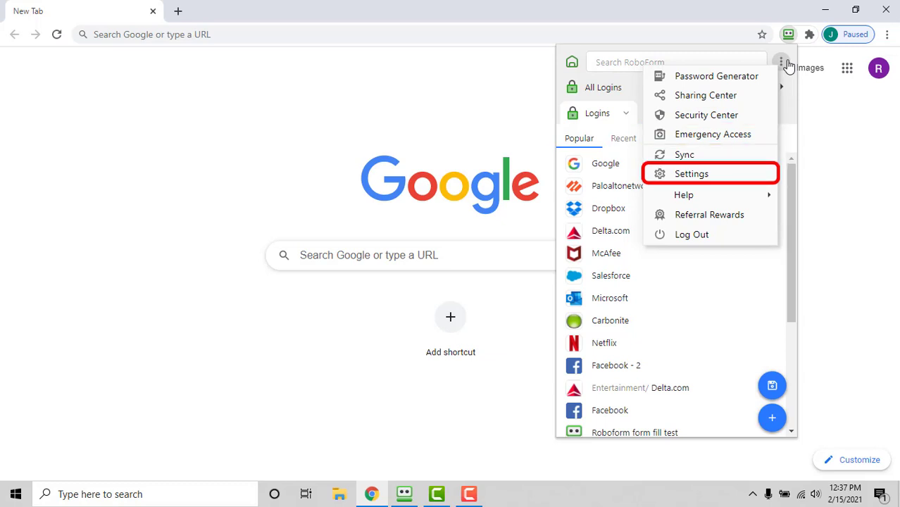
mouse_move(683, 195)
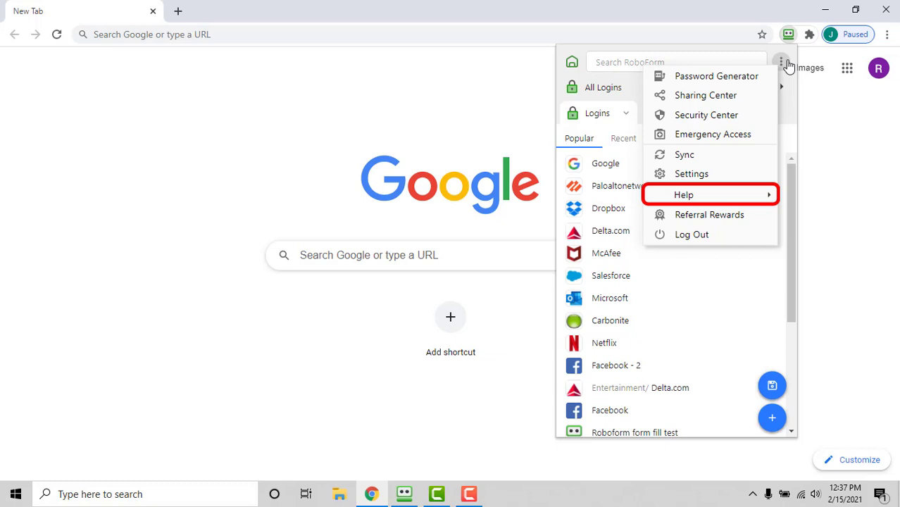
mouse_move(708, 214)
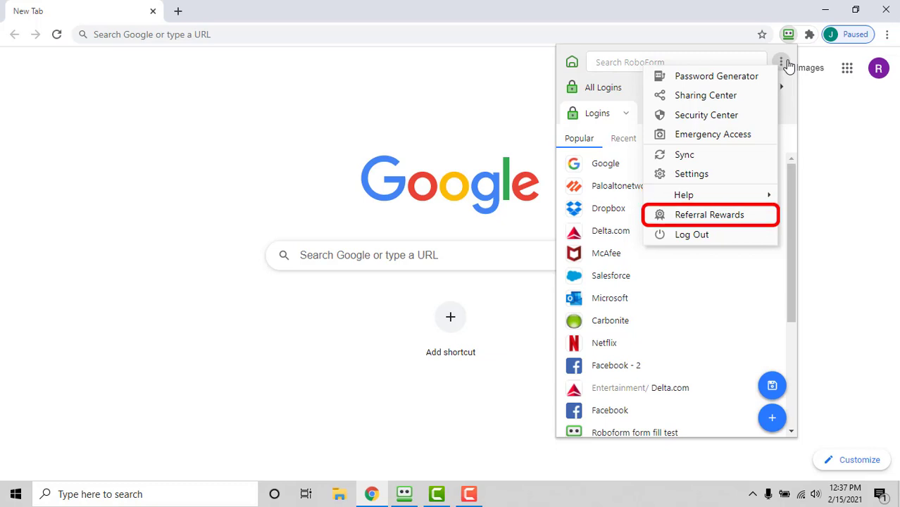
mouse_move(692, 235)
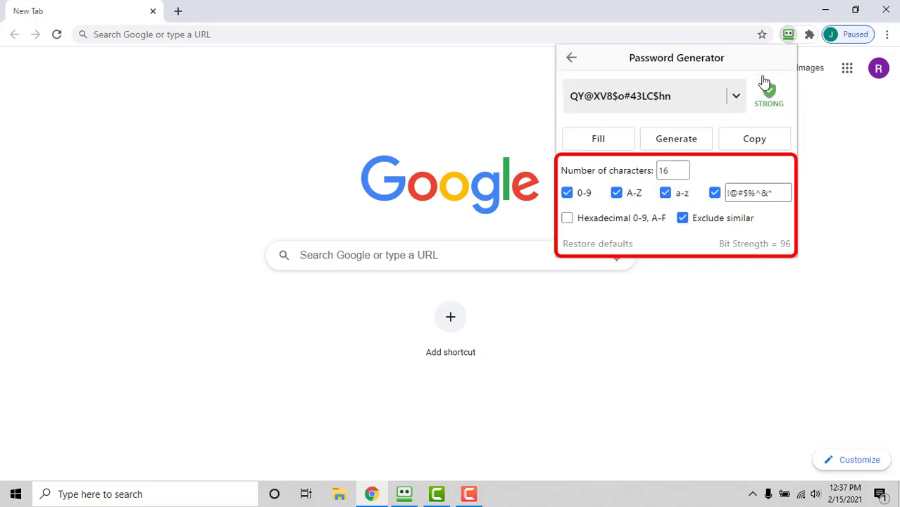
mouse_move(802, 83)
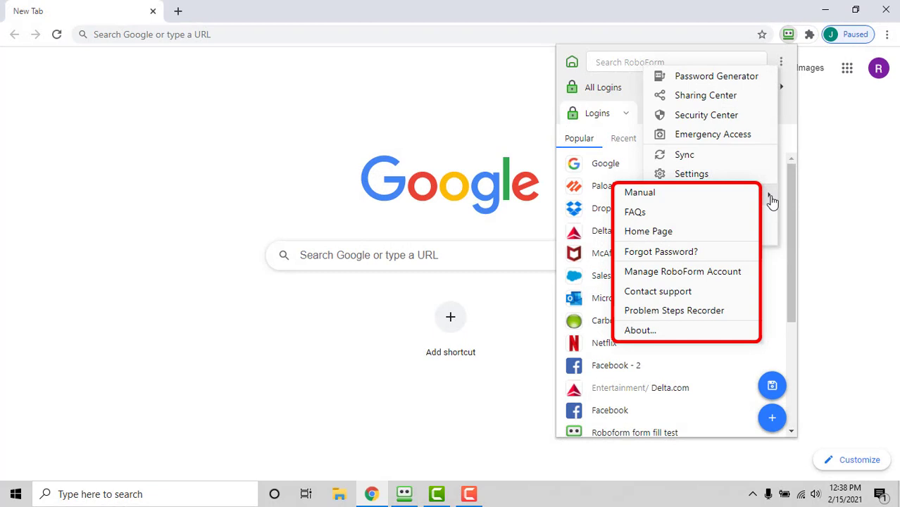
mouse_move(648, 230)
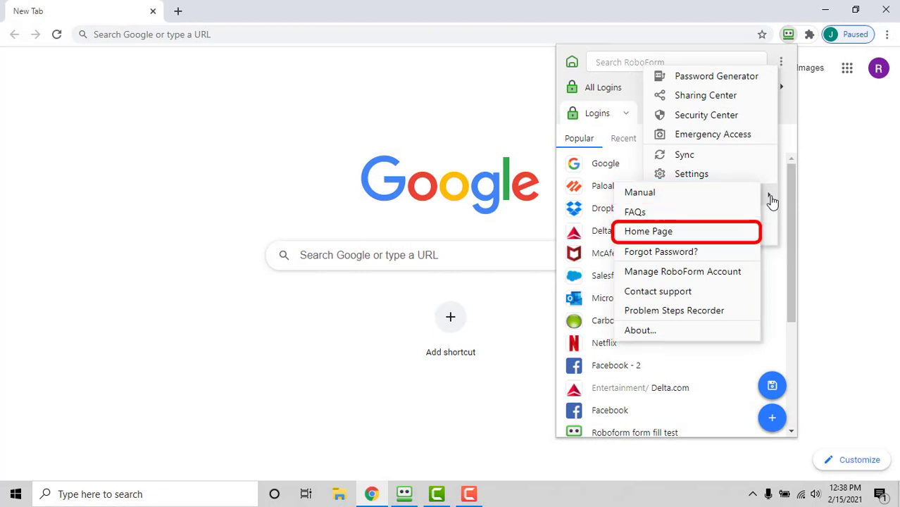
mouse_move(660, 251)
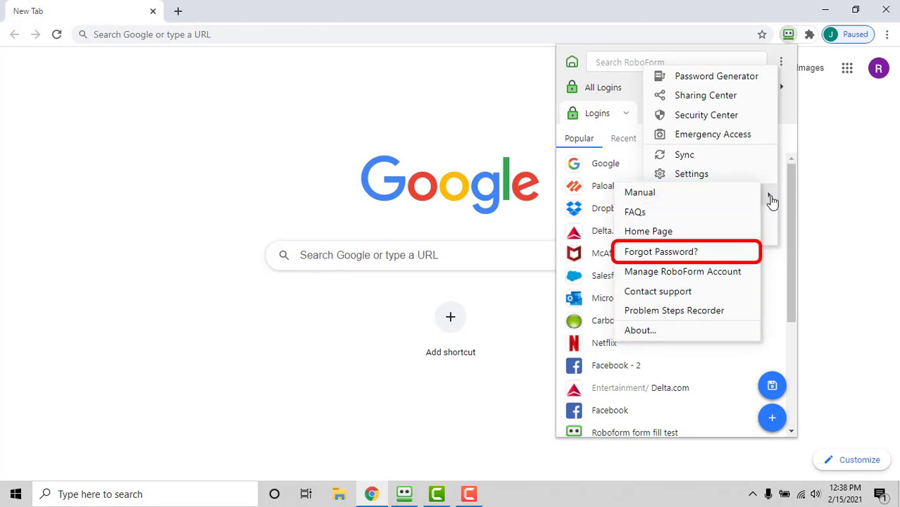
mouse_move(681, 271)
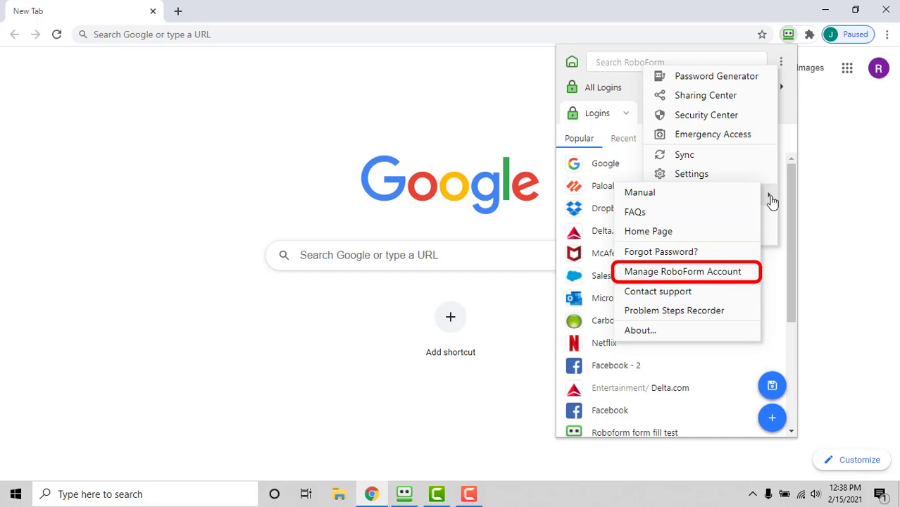
mouse_move(674, 310)
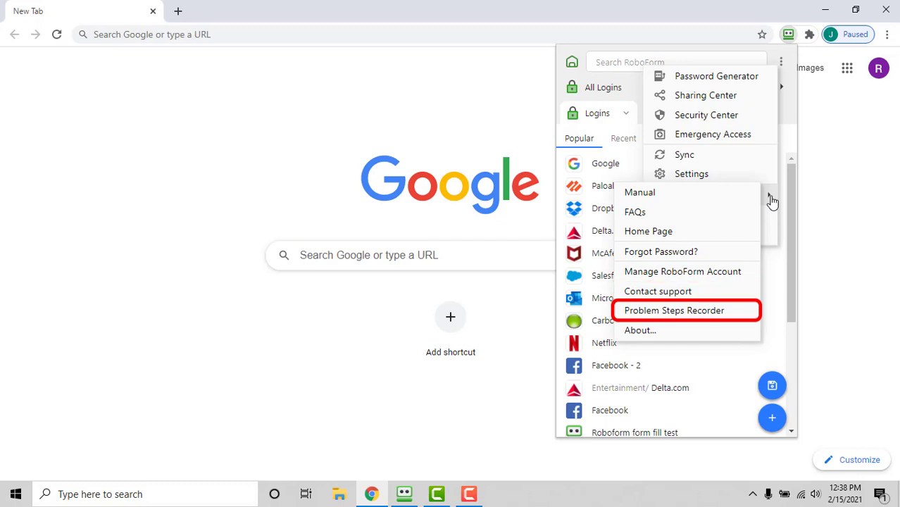
mouse_move(639, 329)
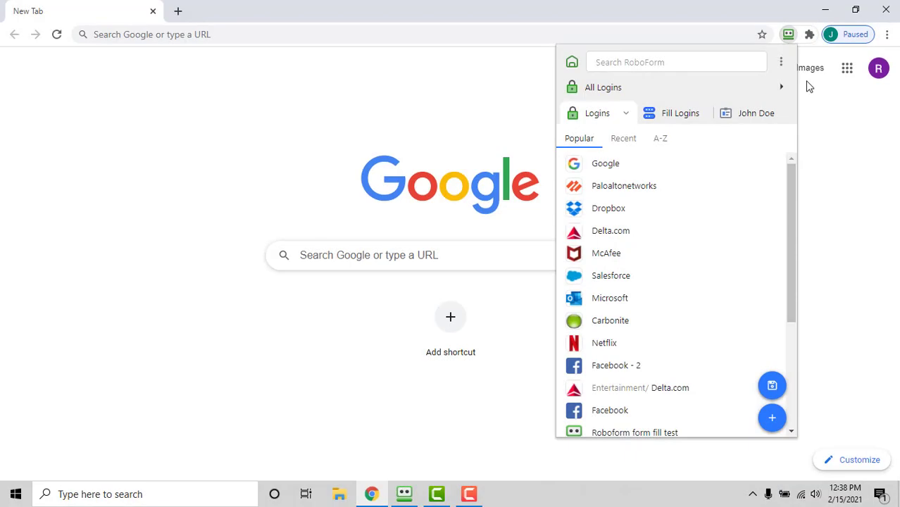
mouse_move(807, 86)
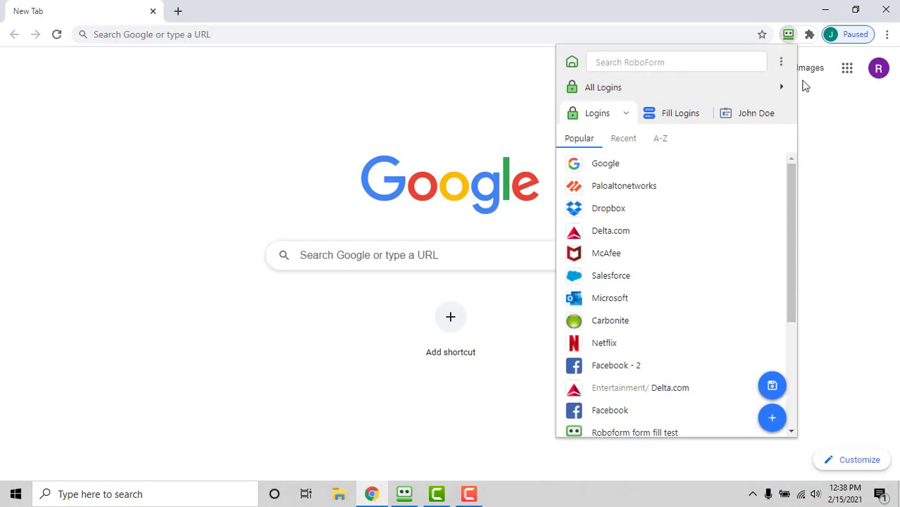
mouse_move(595, 56)
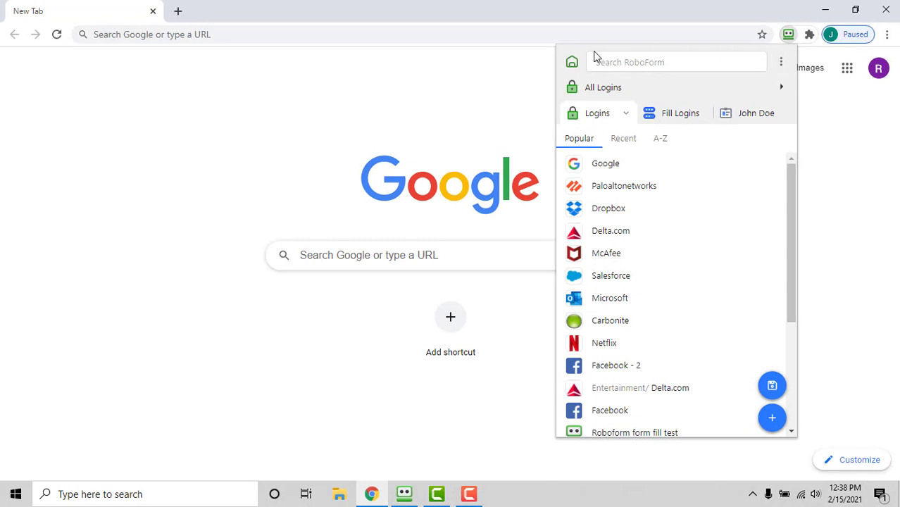
mouse_move(572, 63)
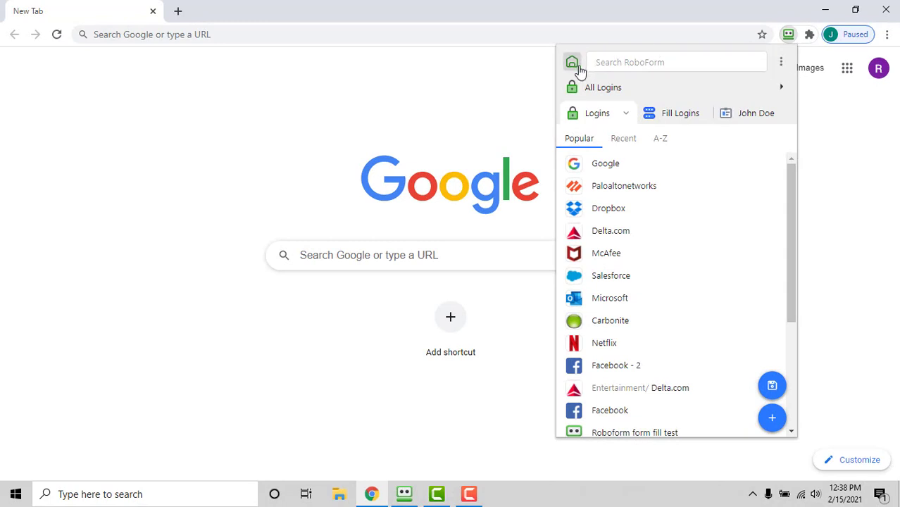